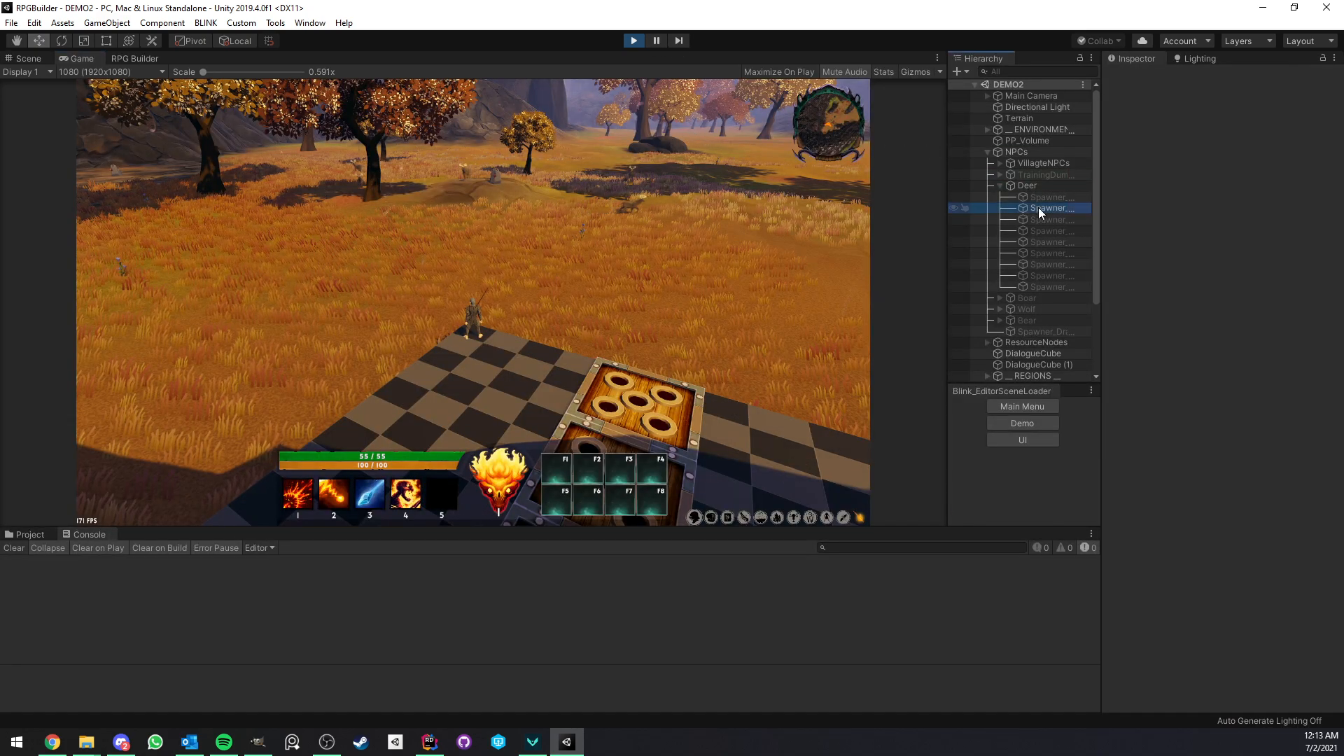
- Select a Deer Spawner object and start editing its Max NPCs value
{"action": "left_click", "coordinate": [1049, 207]}
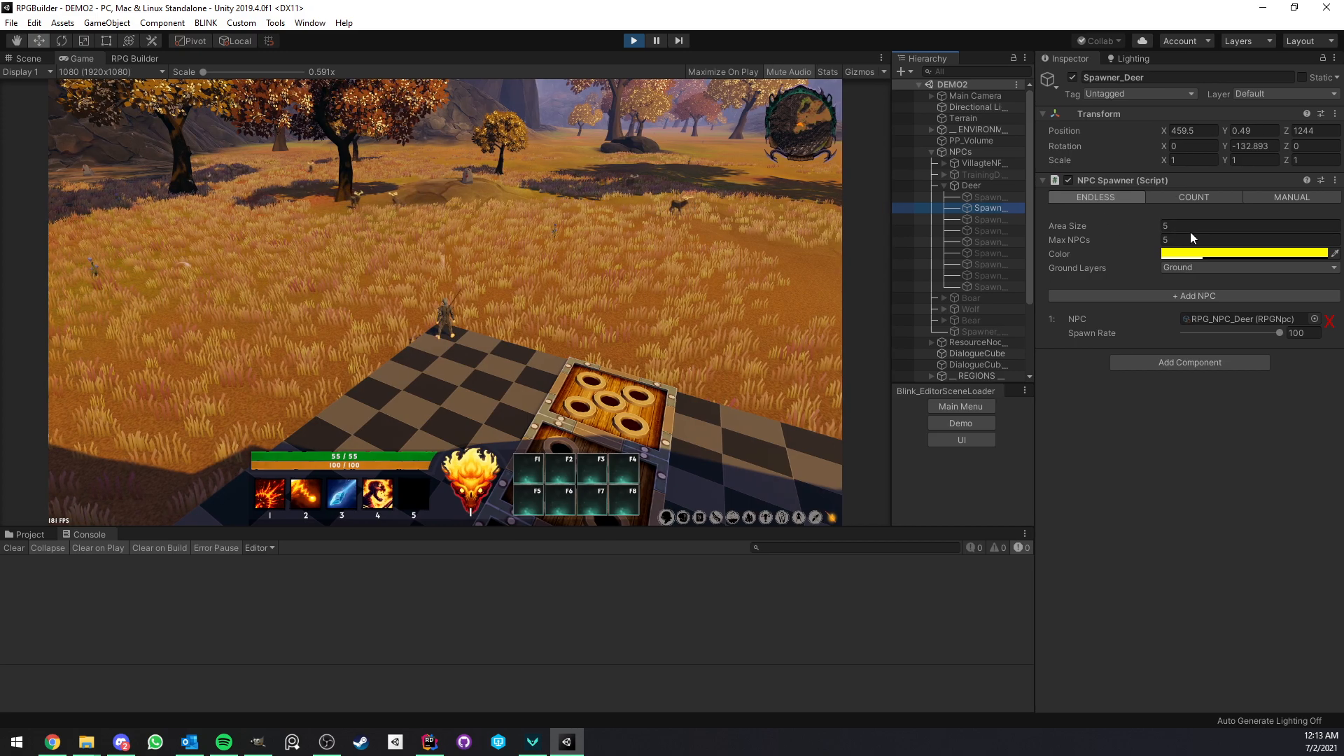
{"action": "left_click", "coordinate": [1247, 239]}
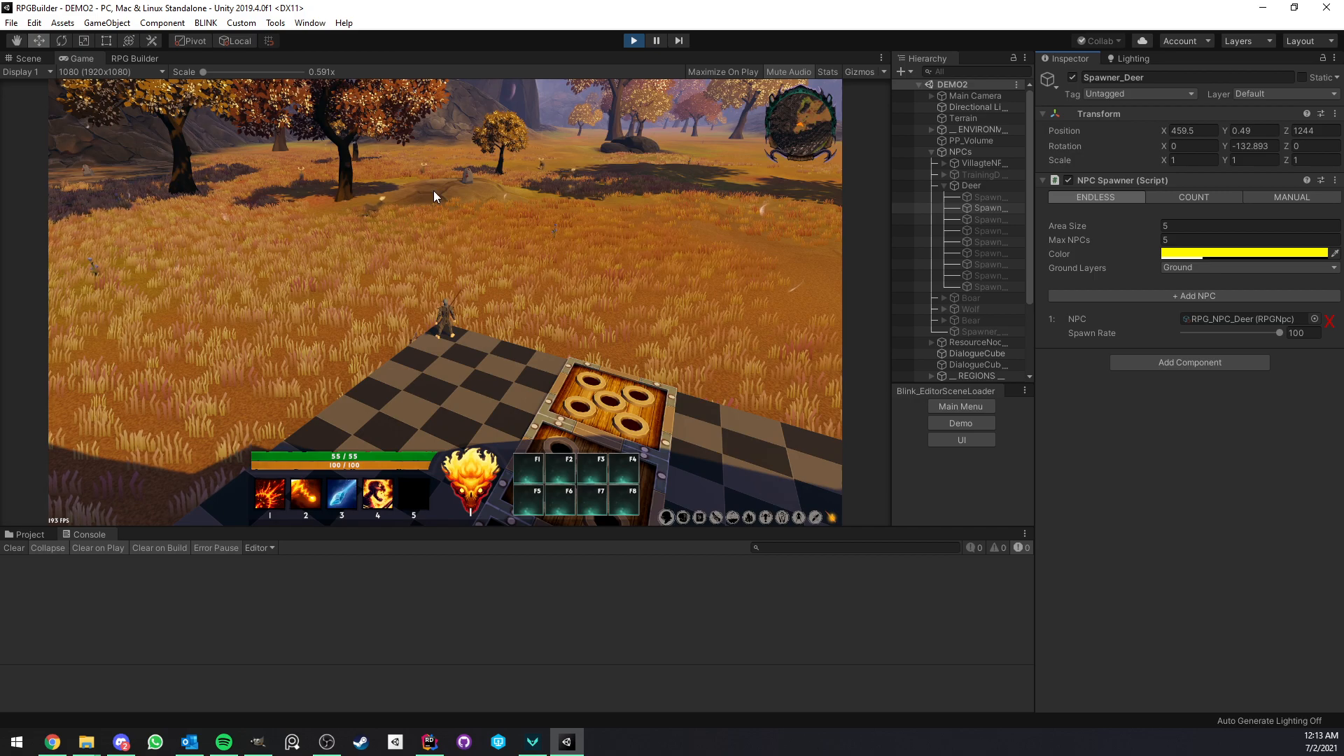
{"action": "left_click", "coordinate": [1247, 239]}
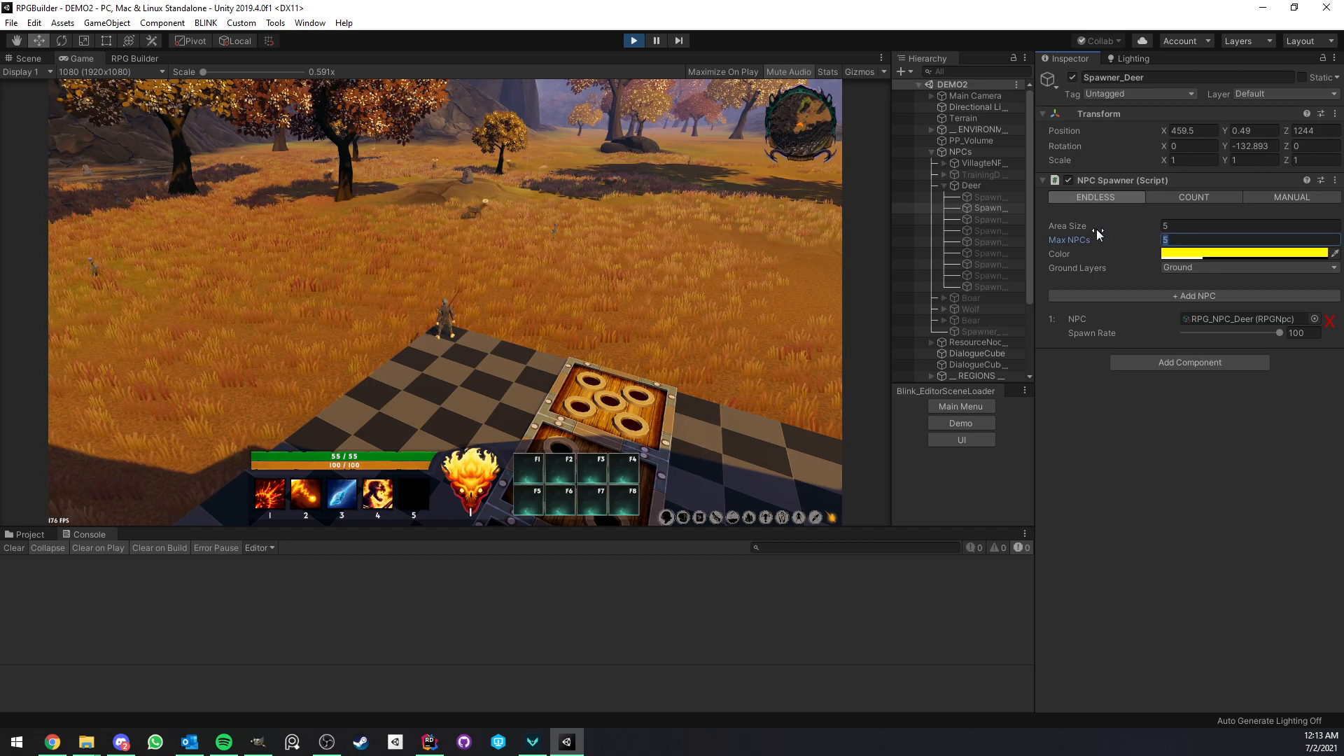
- Show the Deer NPC's Respawn settings of 8–12 in the RPG Builder database
{"action": "left_click", "coordinate": [134, 58]}
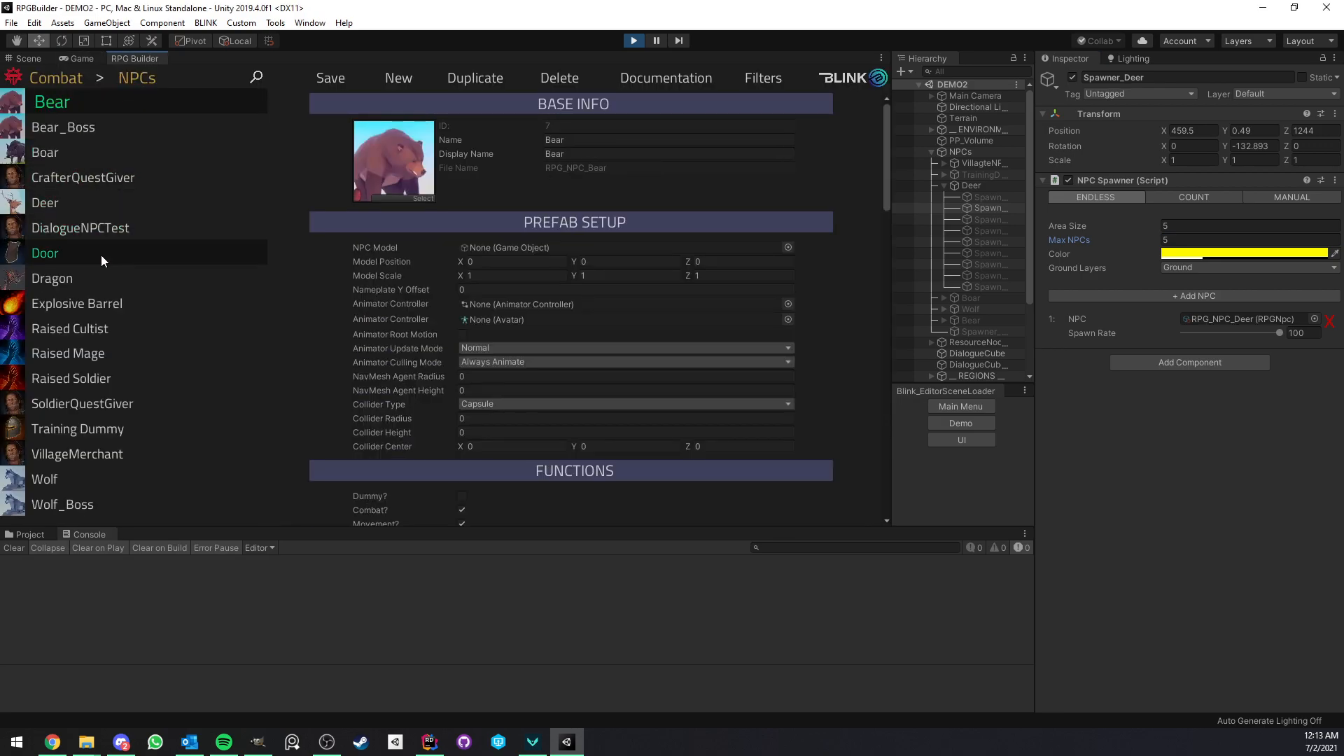
{"action": "left_click", "coordinate": [52, 202]}
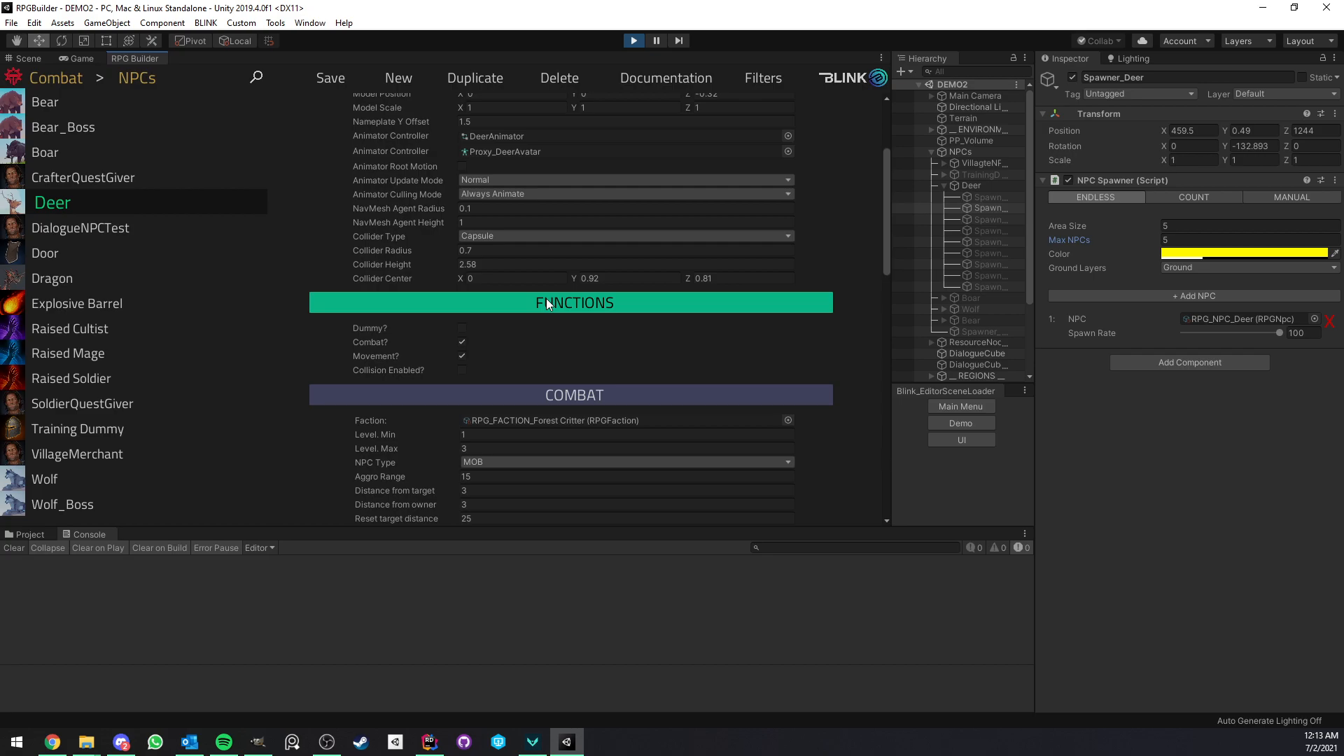
{"action": "scroll", "scroll_direction": "down", "scroll_amount": 3}
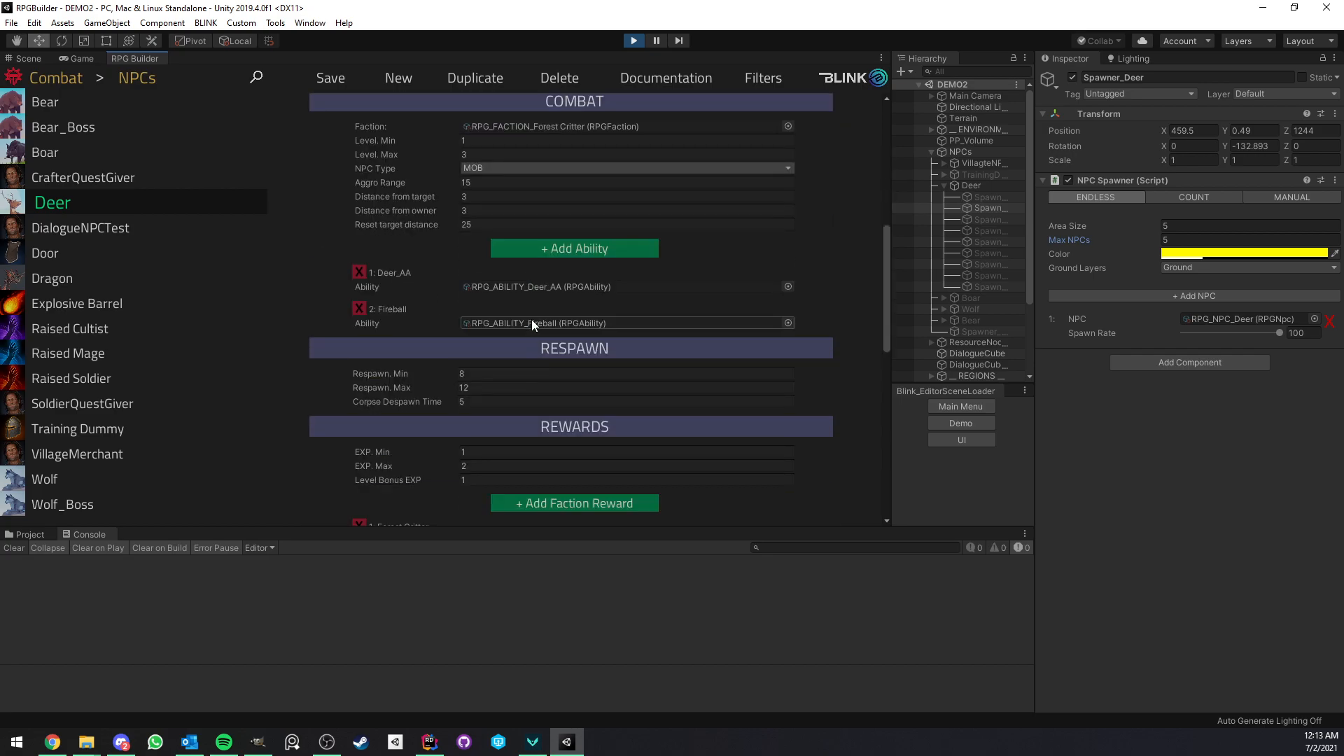
{"action": "scroll", "scroll_direction": "down", "scroll_amount": 3}
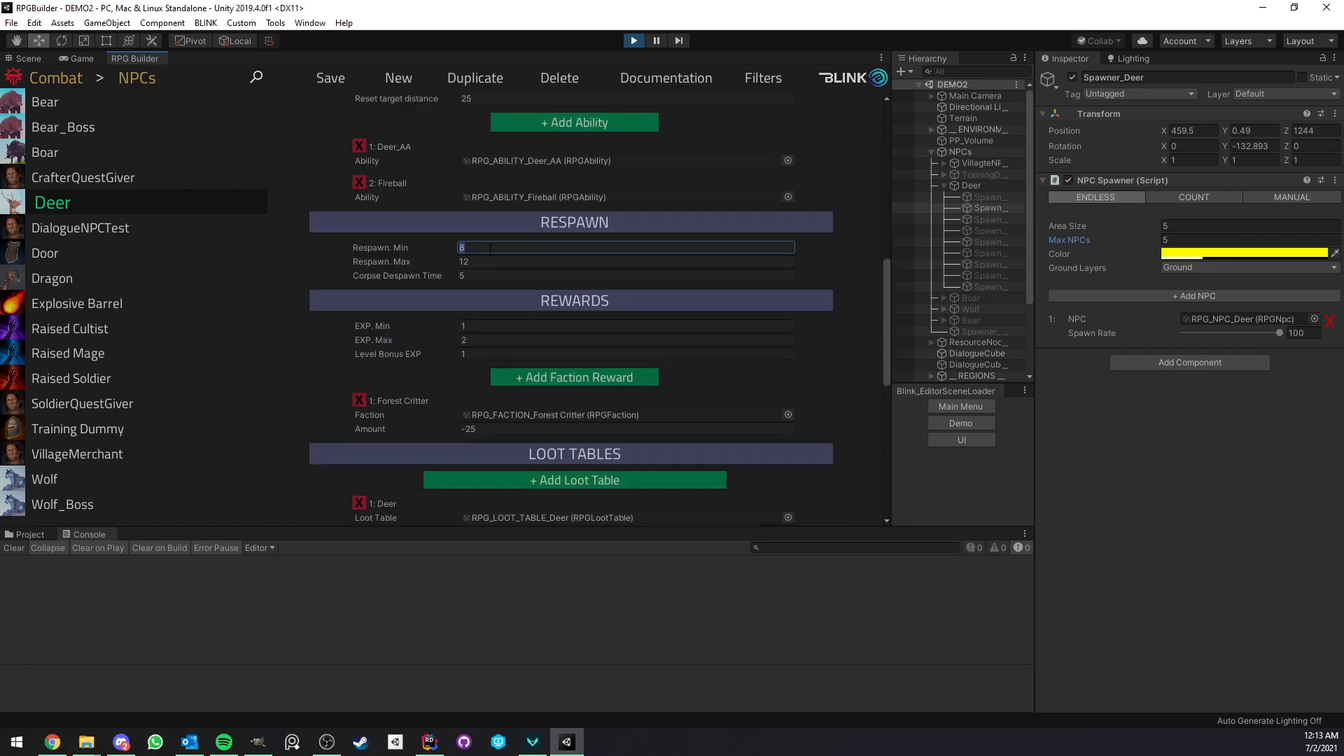
{"action": "left_click", "coordinate": [626, 262]}
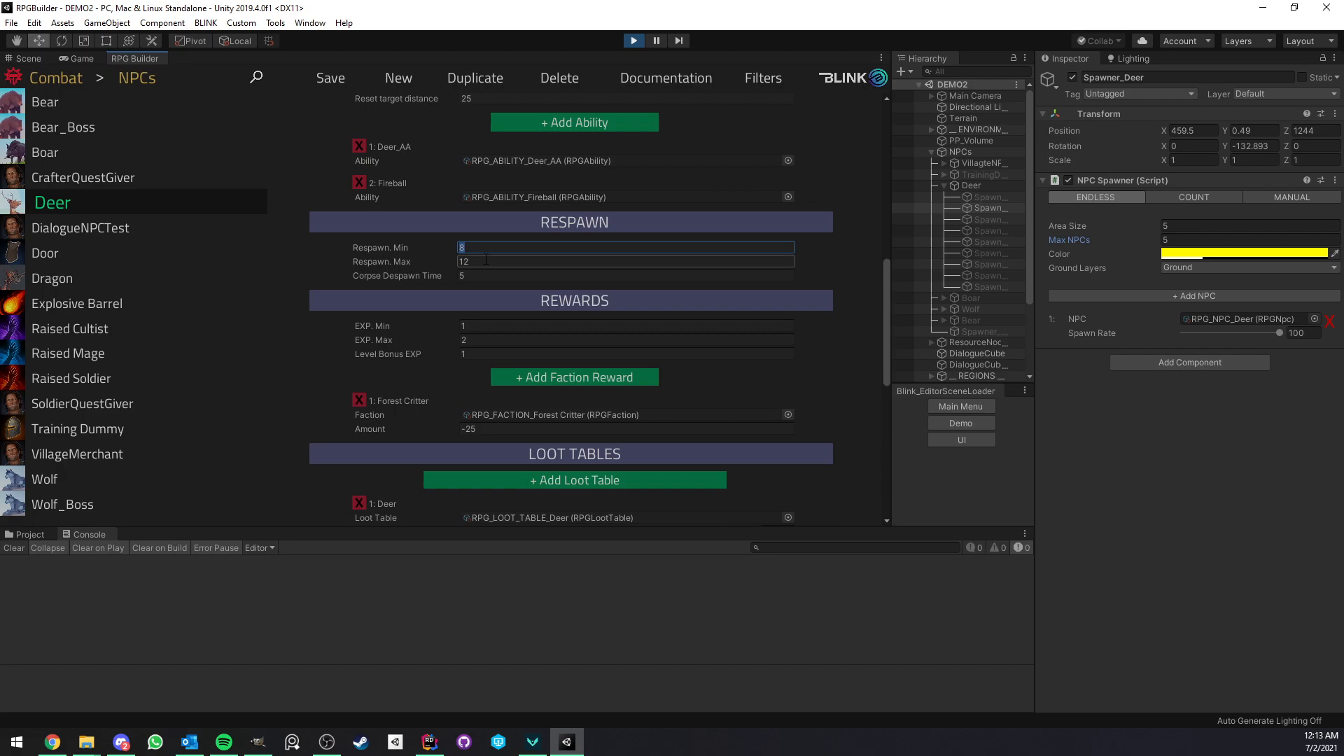
{"action": "left_click", "coordinate": [28, 57]}
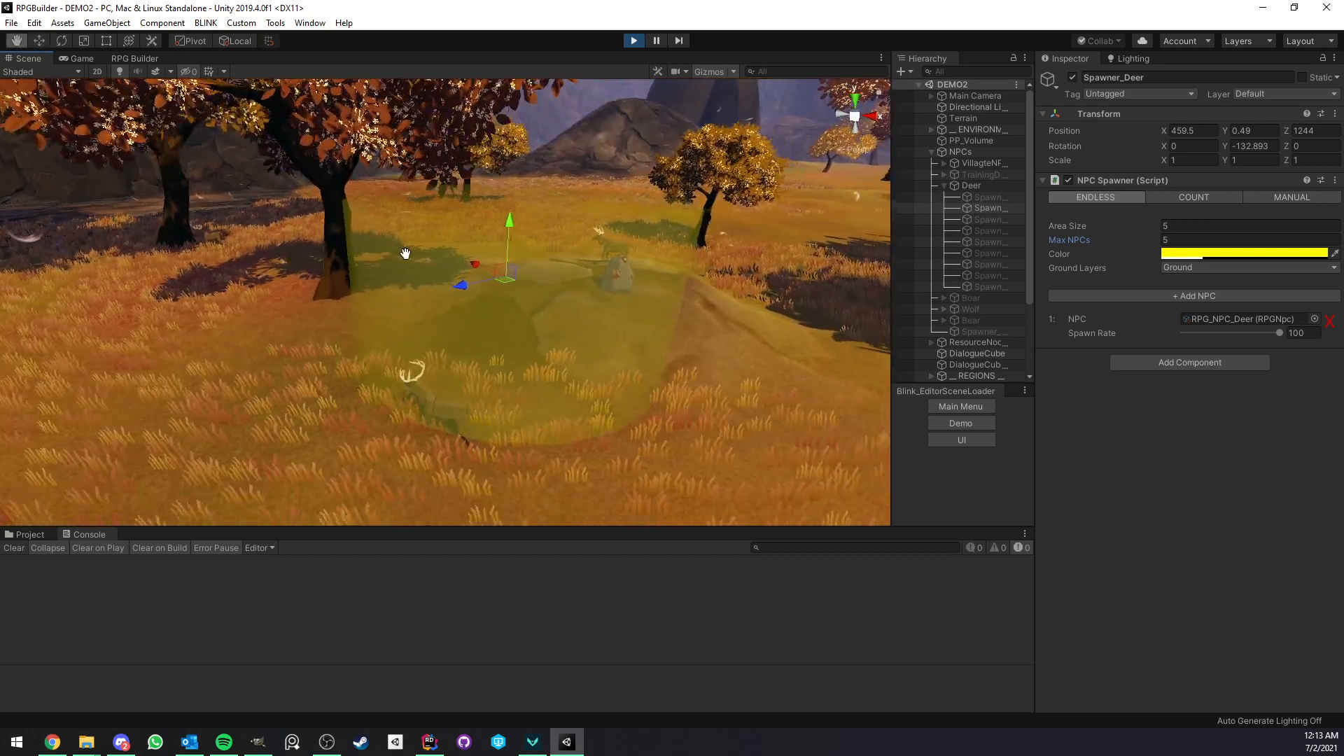
- Change the spawner's gizmo colour from yellow to blue and set Area Size to 10
{"action": "left_click", "coordinate": [1242, 254]}
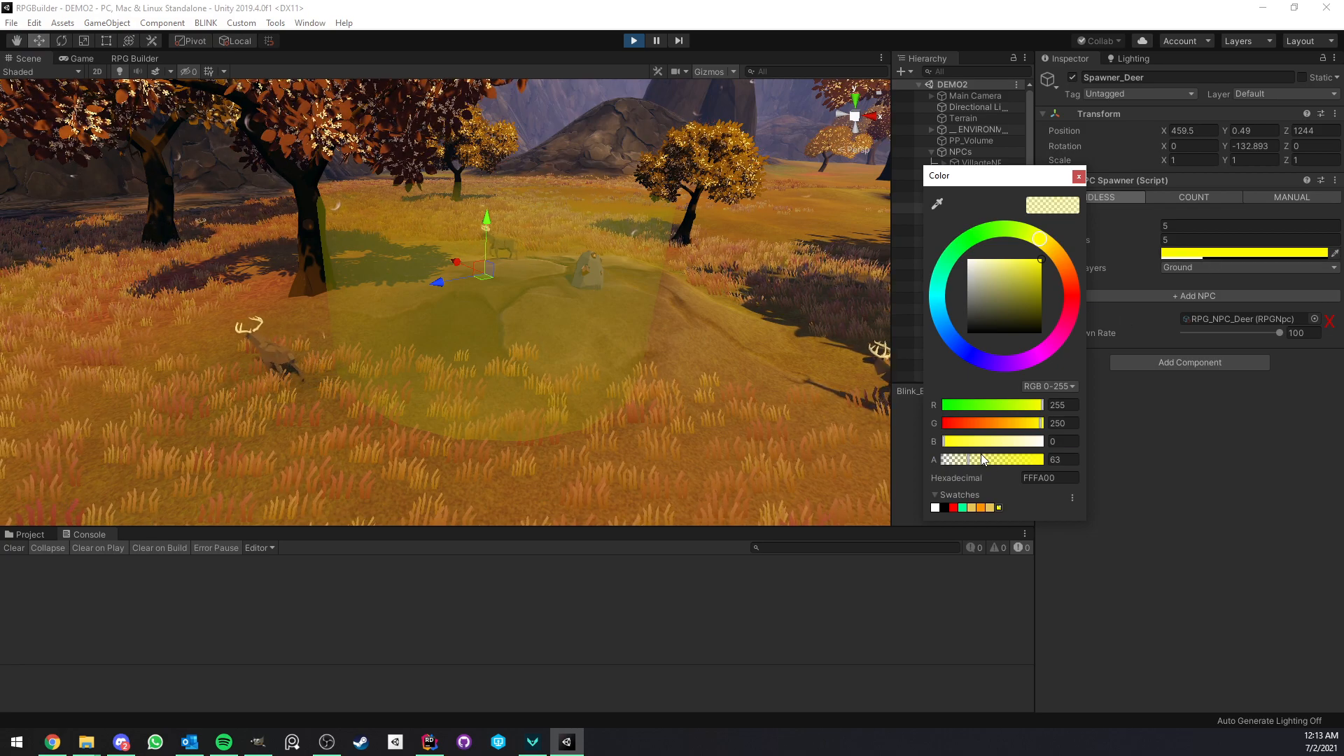
{"action": "left_click_drag", "start_coordinate": [952, 459], "coordinate": [993, 459]}
{"action": "type", "text": "10"}
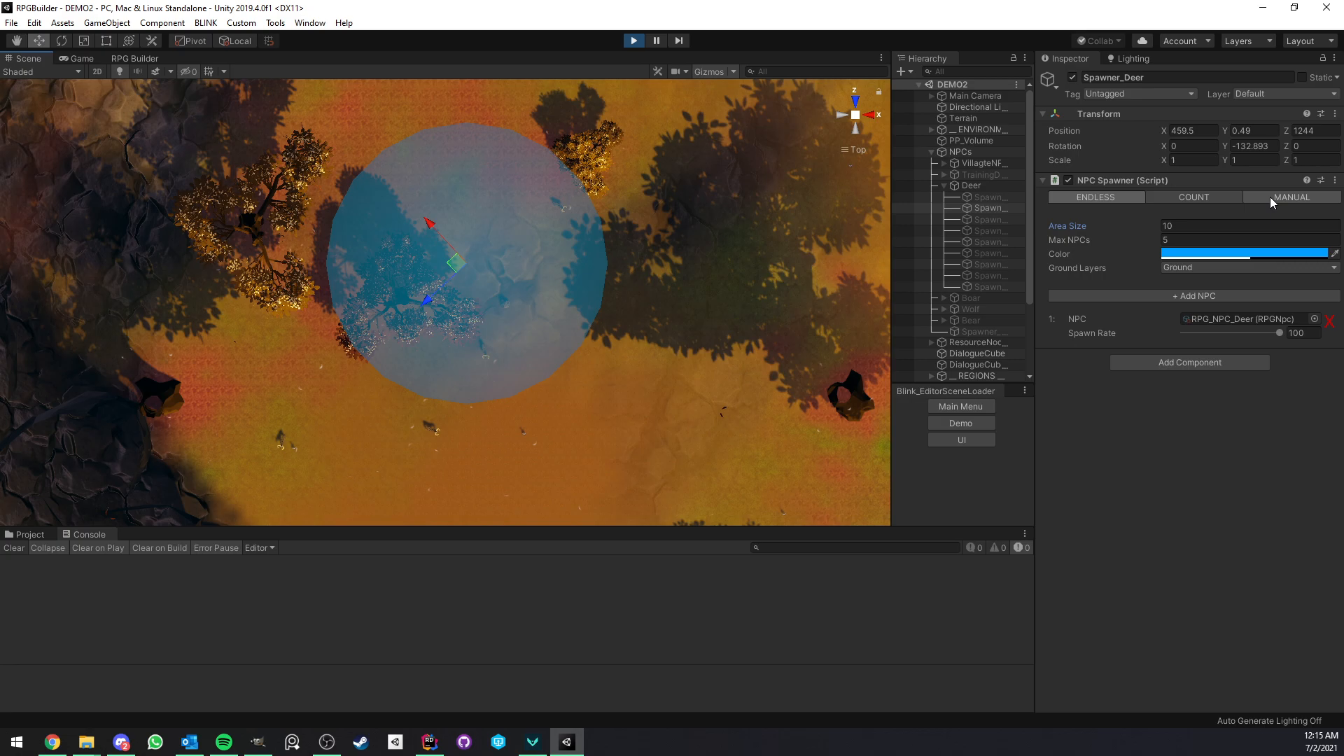
- Set the spawner to Manual mode and spawn deer inside the blue area
{"action": "left_click", "coordinate": [1289, 196]}
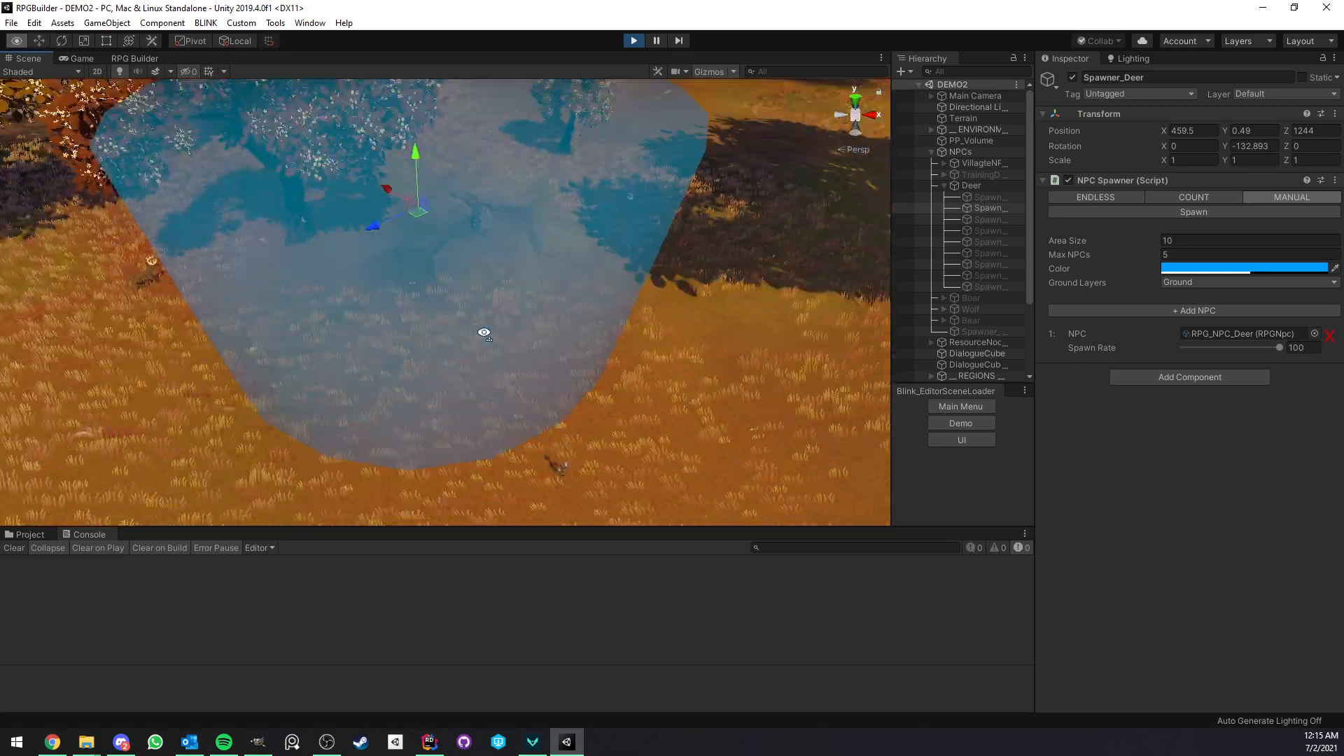
{"action": "left_click_drag", "start_coordinate": [484, 333], "coordinate": [533, 215]}
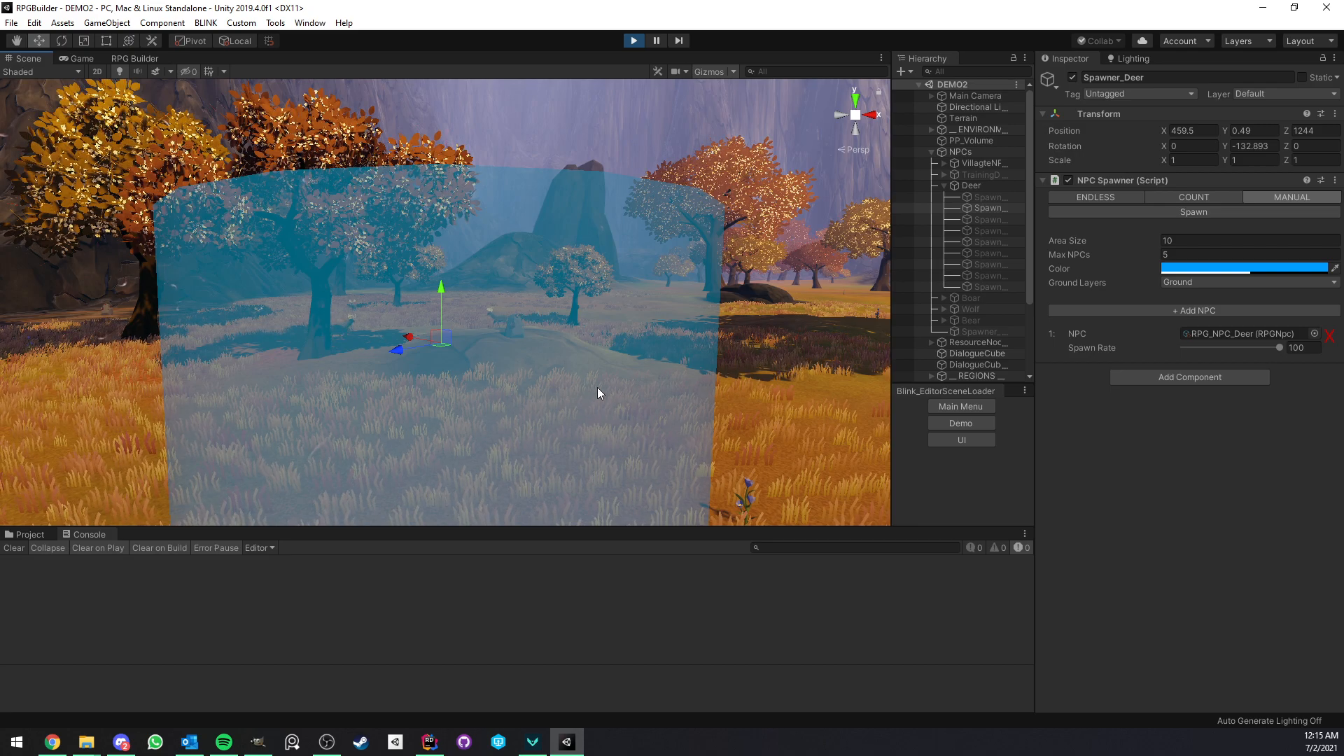
{"action": "left_click", "coordinate": [1247, 281]}
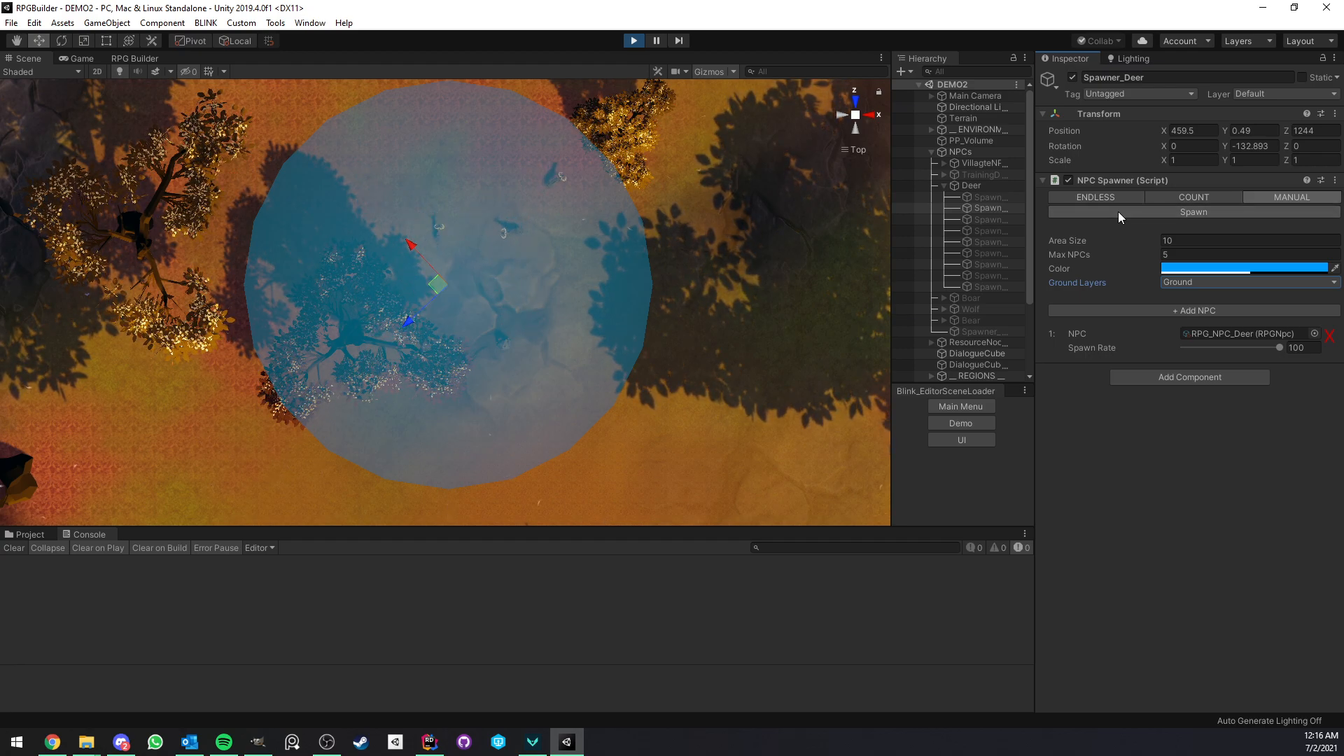
{"action": "left_click", "coordinate": [1193, 211]}
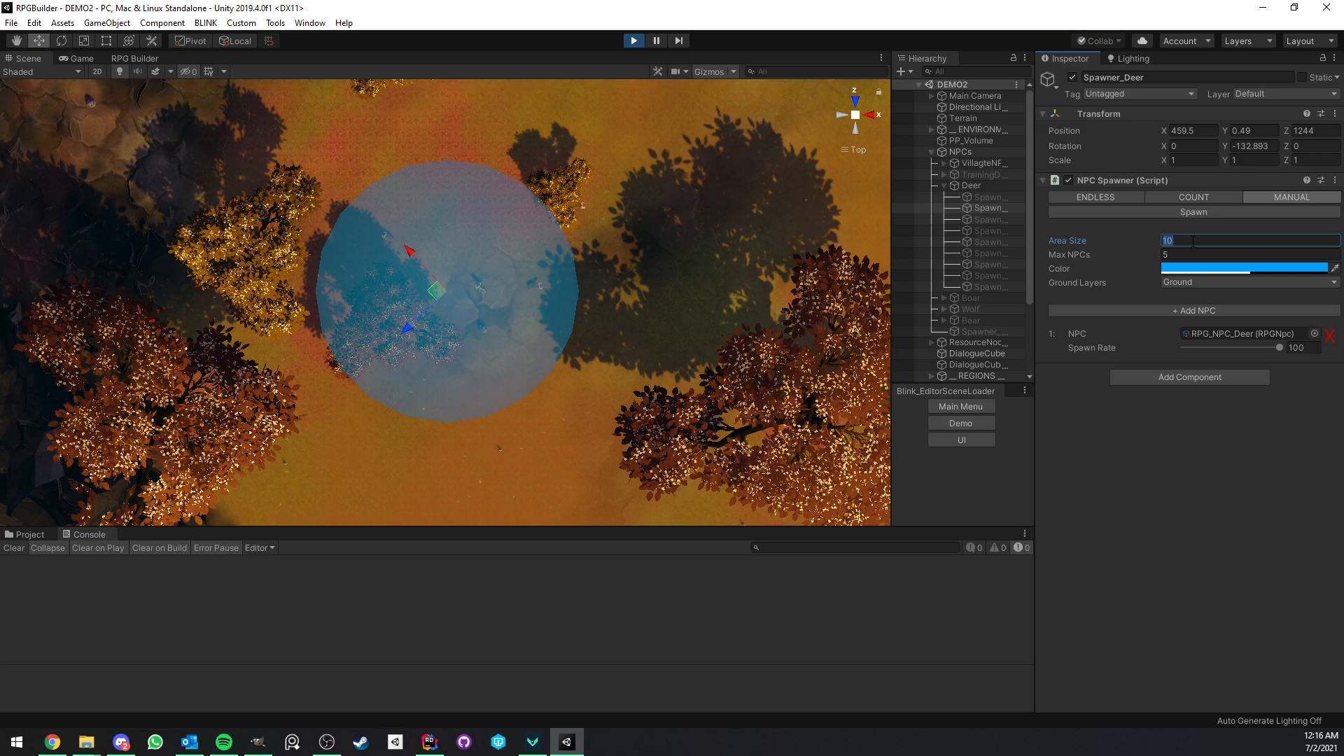
- Set Area Size to 40 and open a floating Inspector window for the spawner
{"action": "type", "text": "40"}
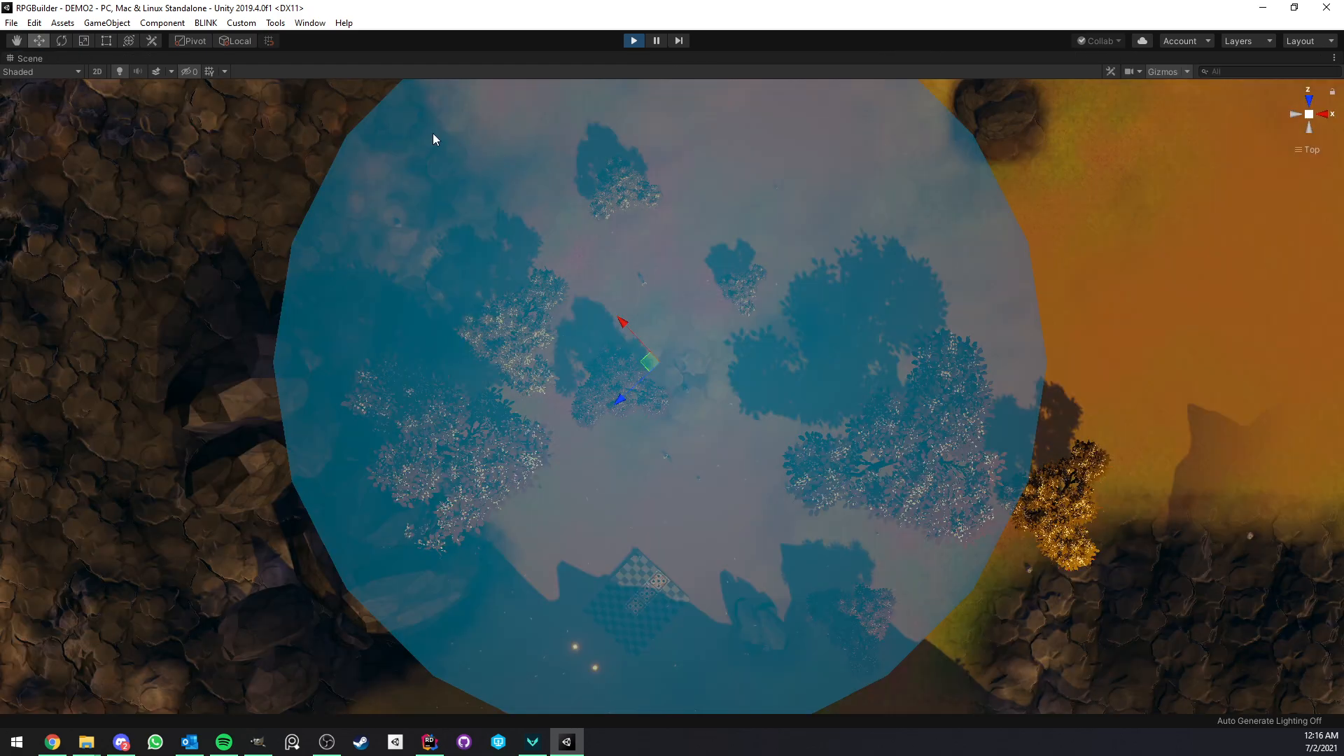
{"action": "left_click", "coordinate": [309, 23]}
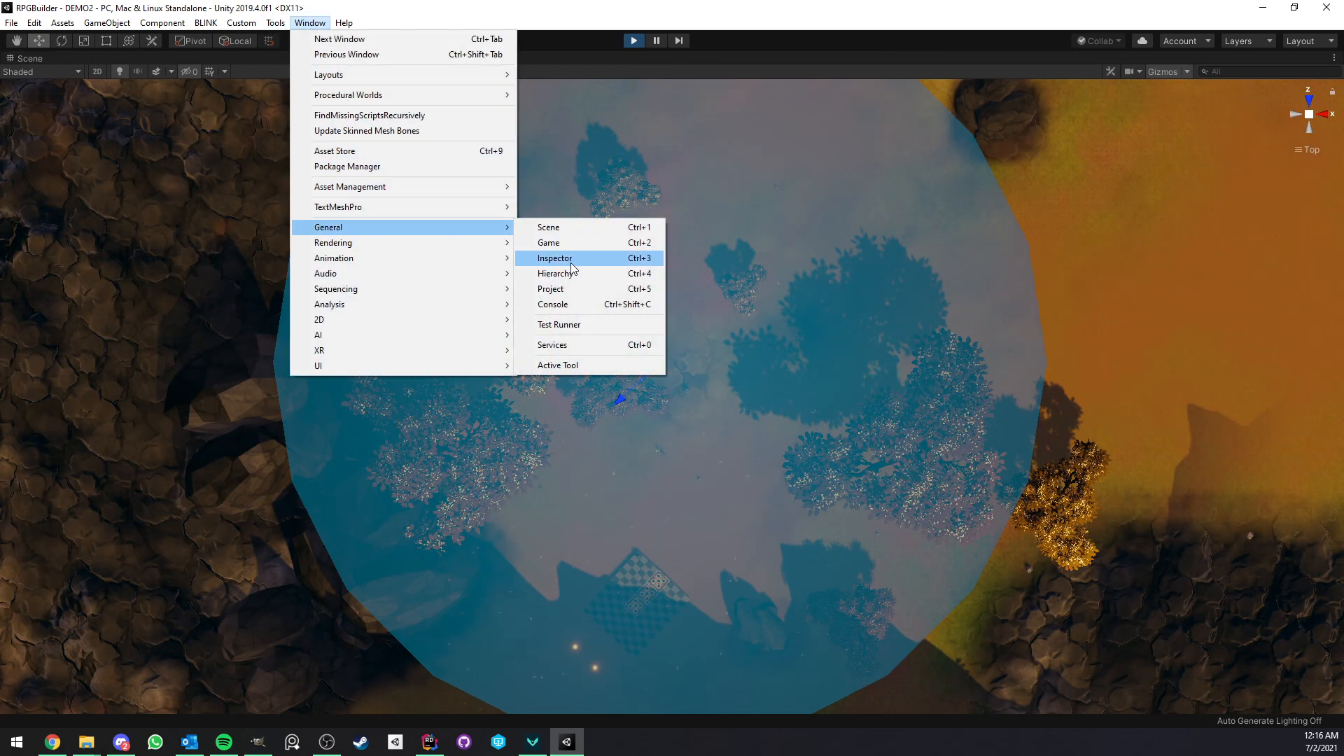
{"action": "left_click", "coordinate": [554, 257]}
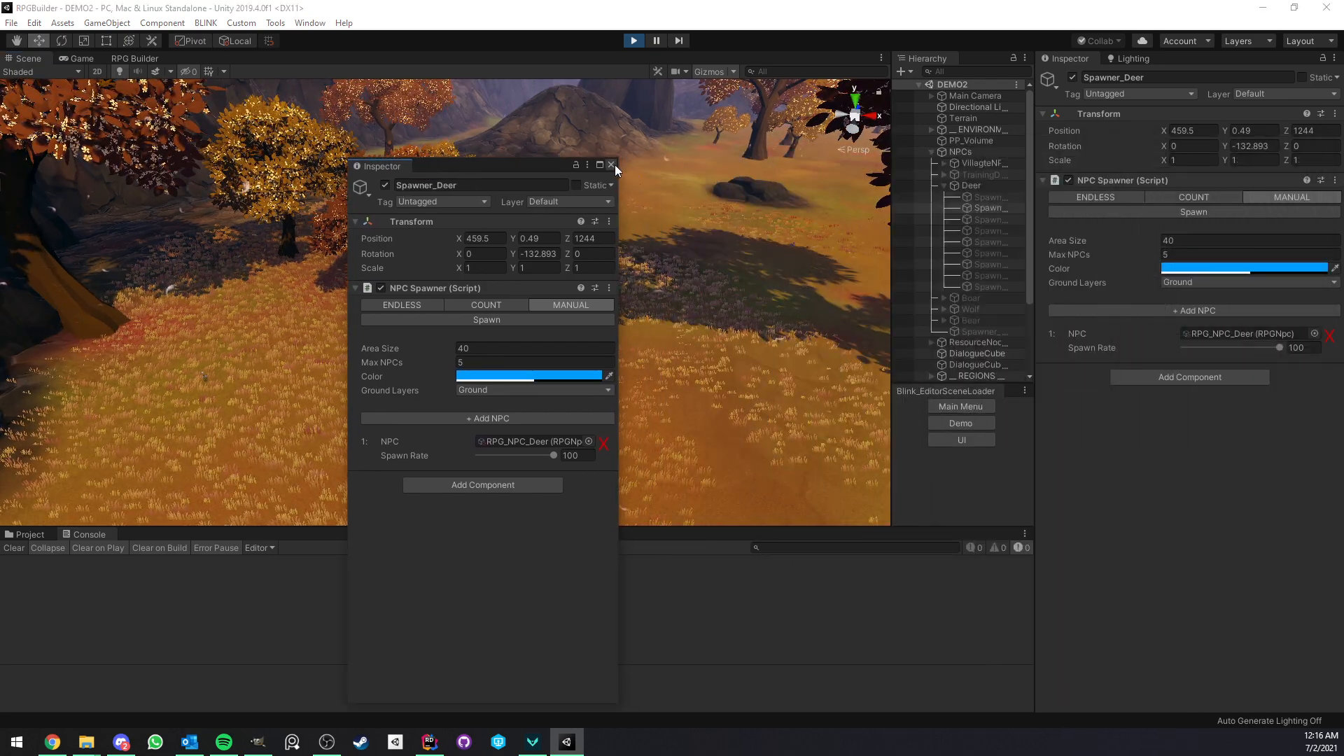
- Close the floating Inspector, keep only the Deer entry and lower its Spawn Rate to 72.4
{"action": "left_click", "coordinate": [613, 166]}
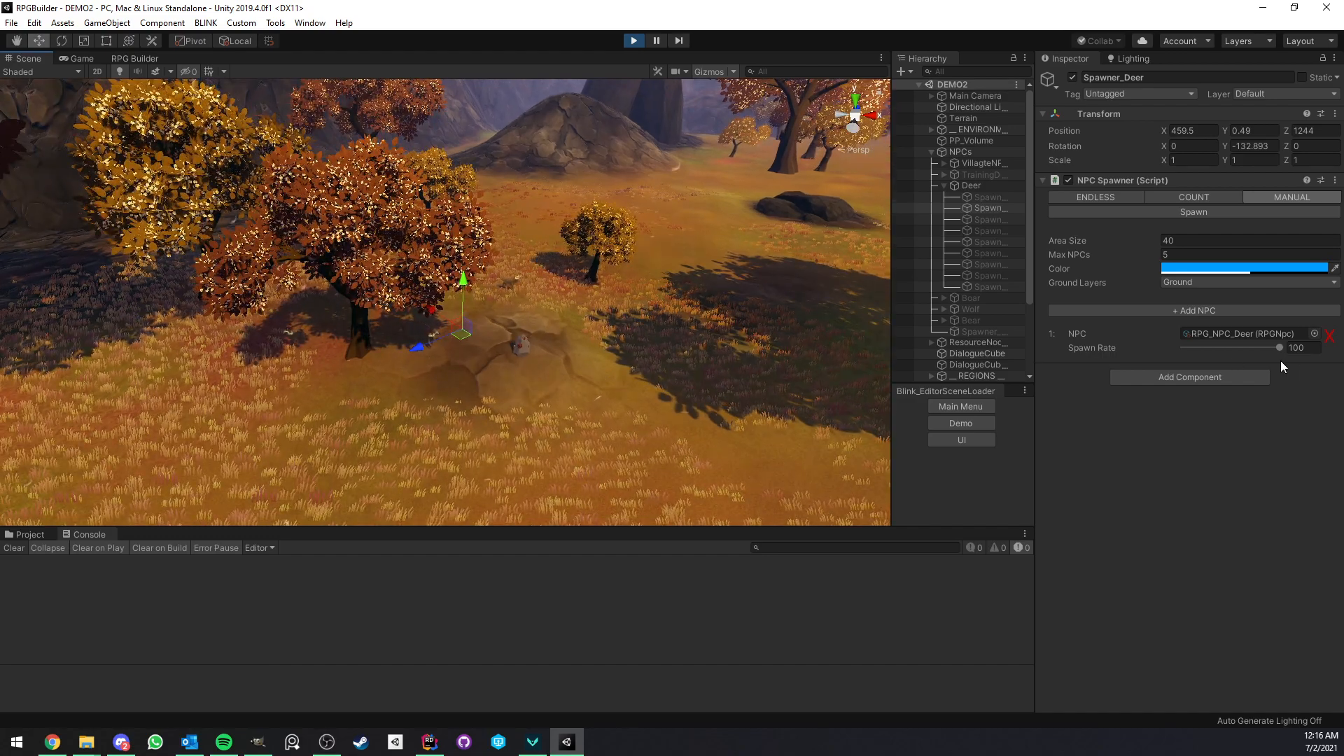
{"action": "left_click", "coordinate": [1194, 311]}
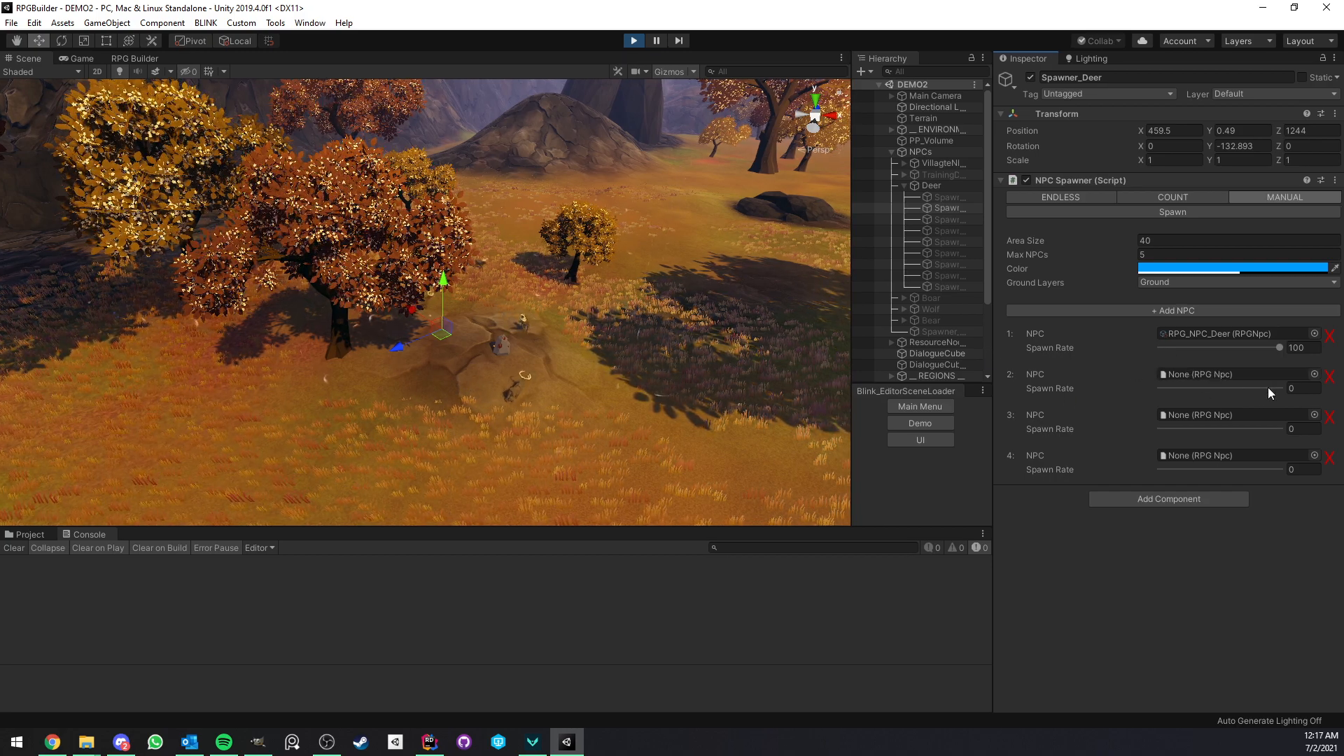
{"action": "left_click_drag", "start_coordinate": [1276, 347], "coordinate": [1247, 347]}
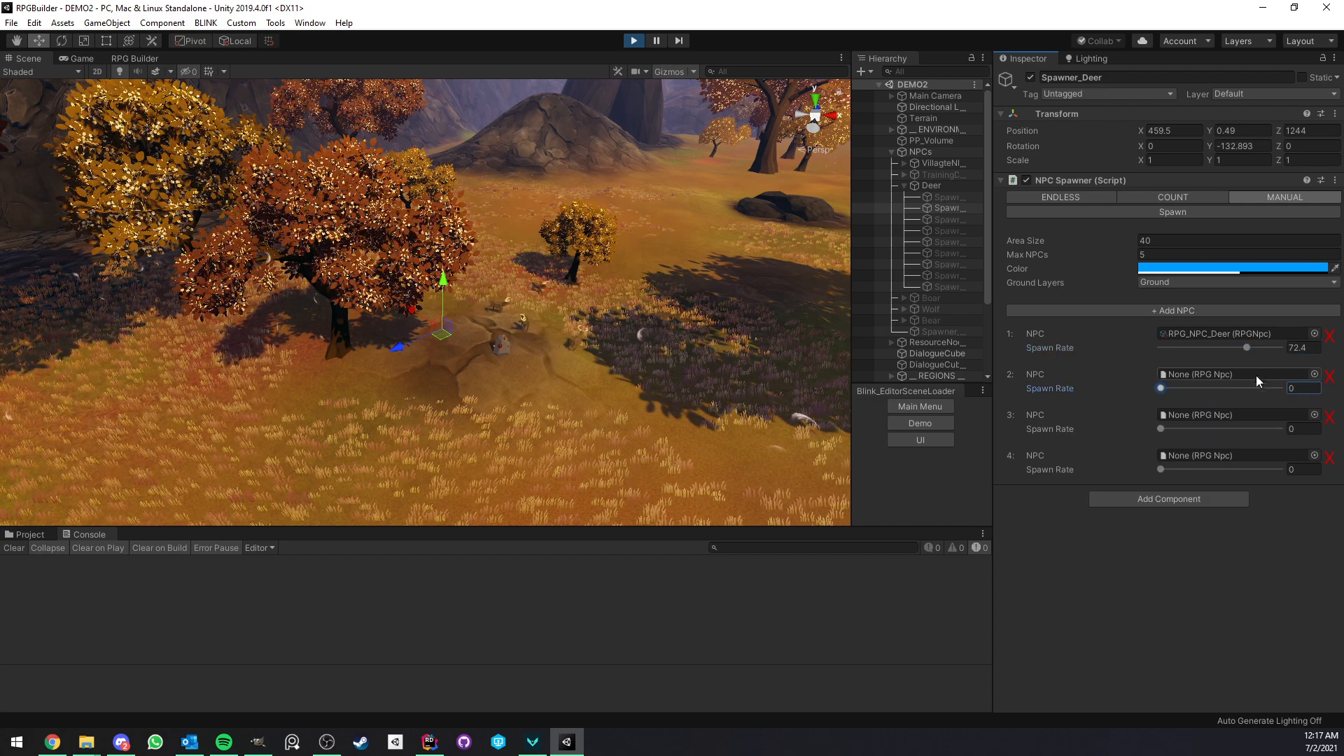
{"action": "left_click", "coordinate": [1330, 375]}
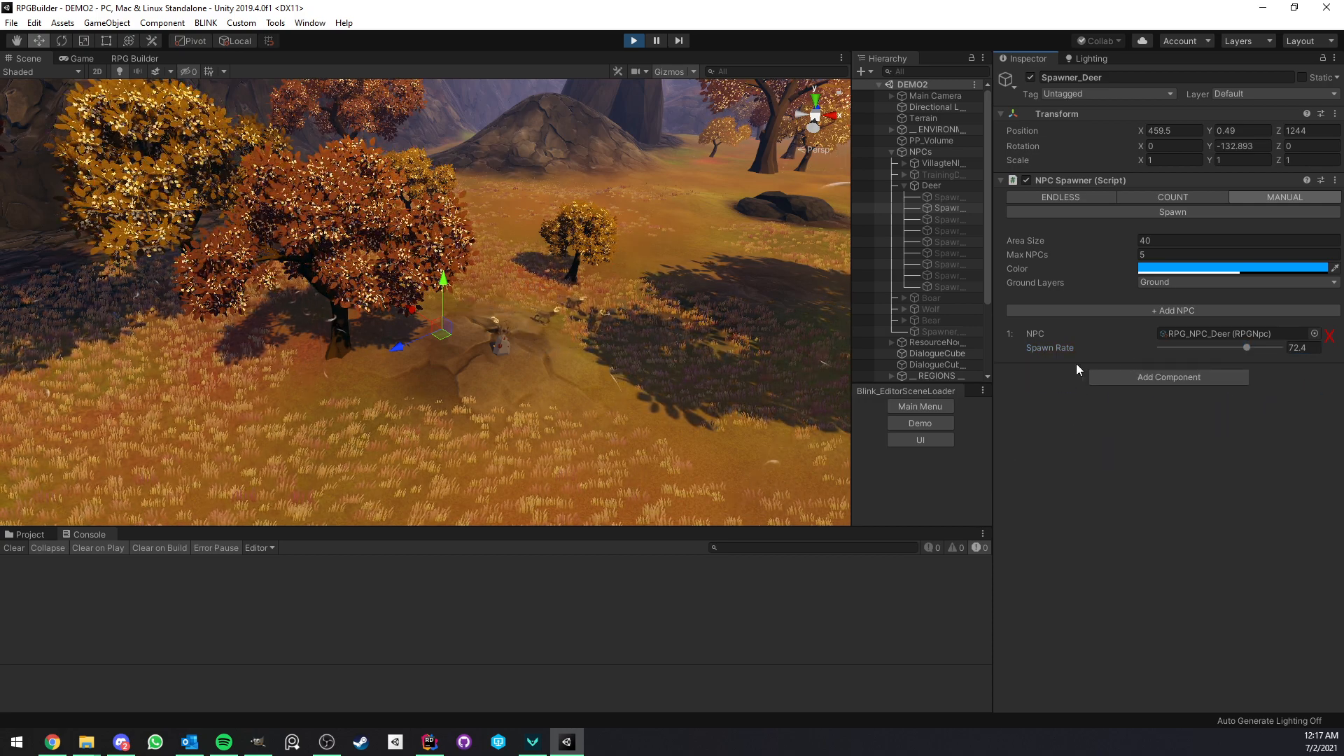